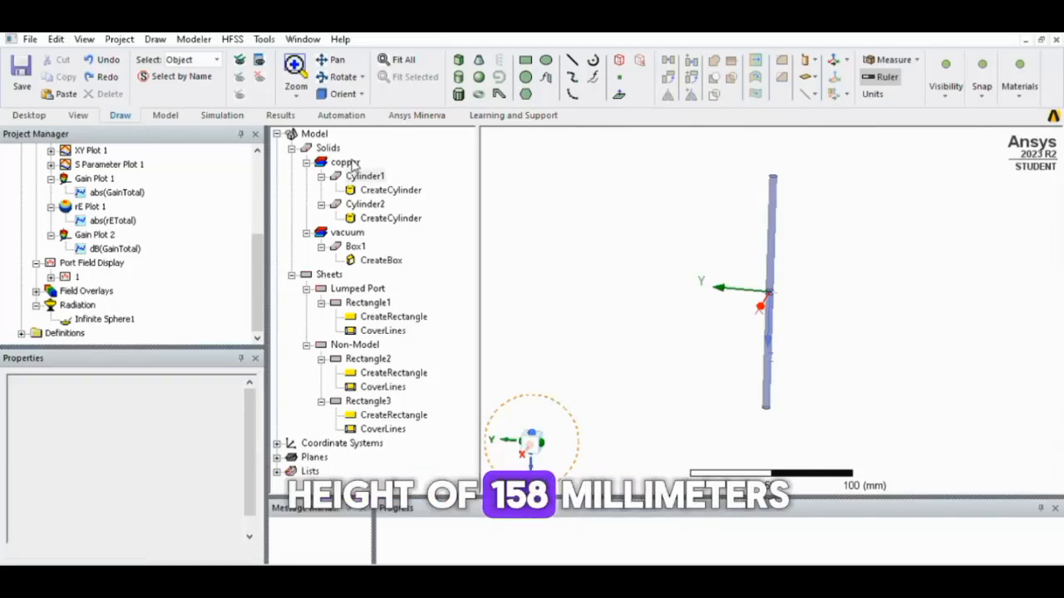
- Inspect both copper cylinder arms' radius and height, and the Lumped Port group
{"action": "left_click", "coordinate": [365, 175]}
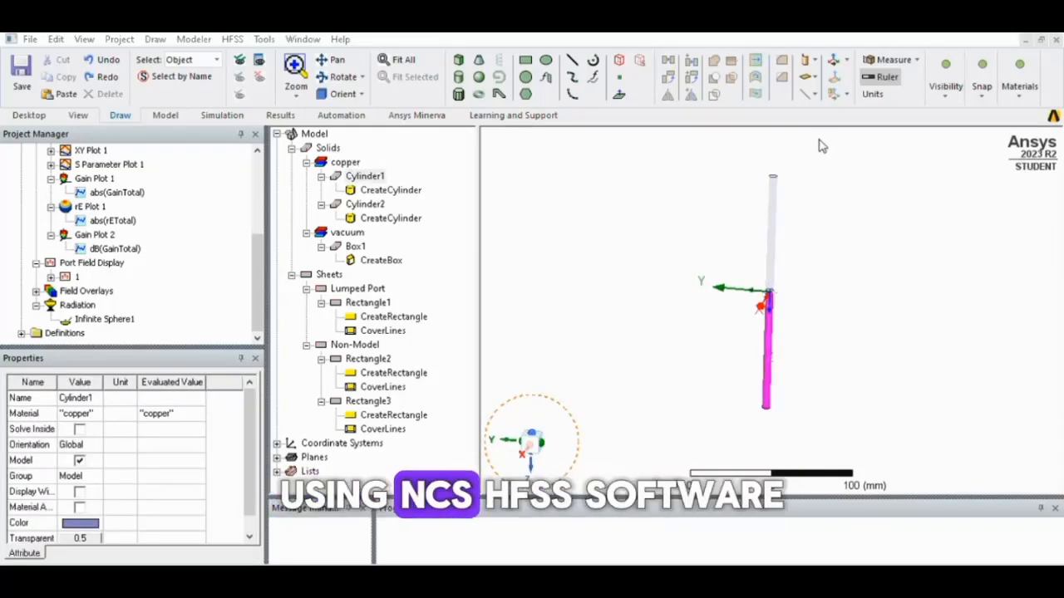
{"action": "left_click", "coordinate": [390, 190]}
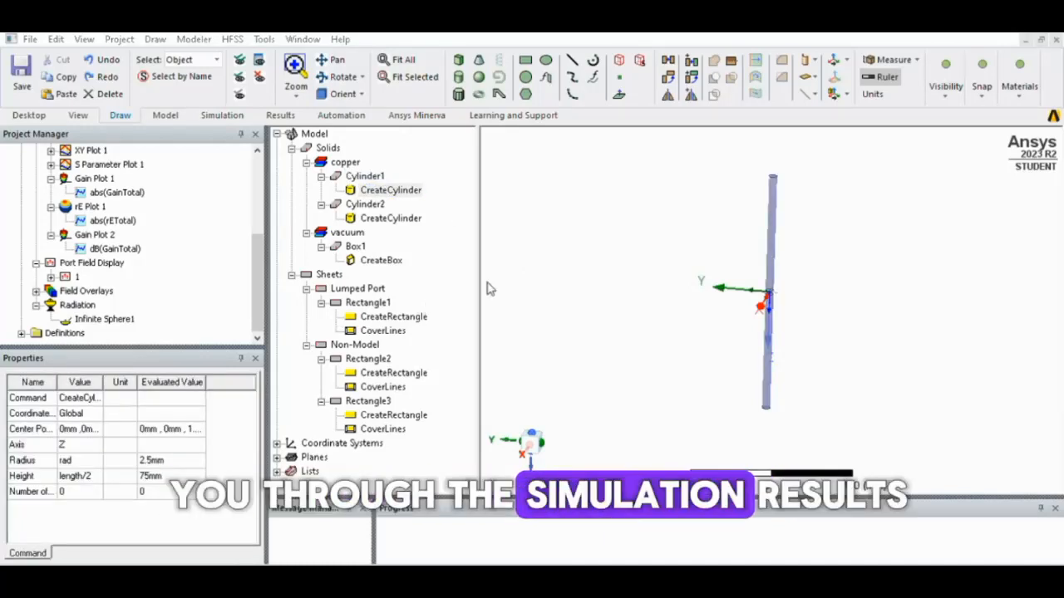
{"action": "mouse_move", "coordinate": [817, 138]}
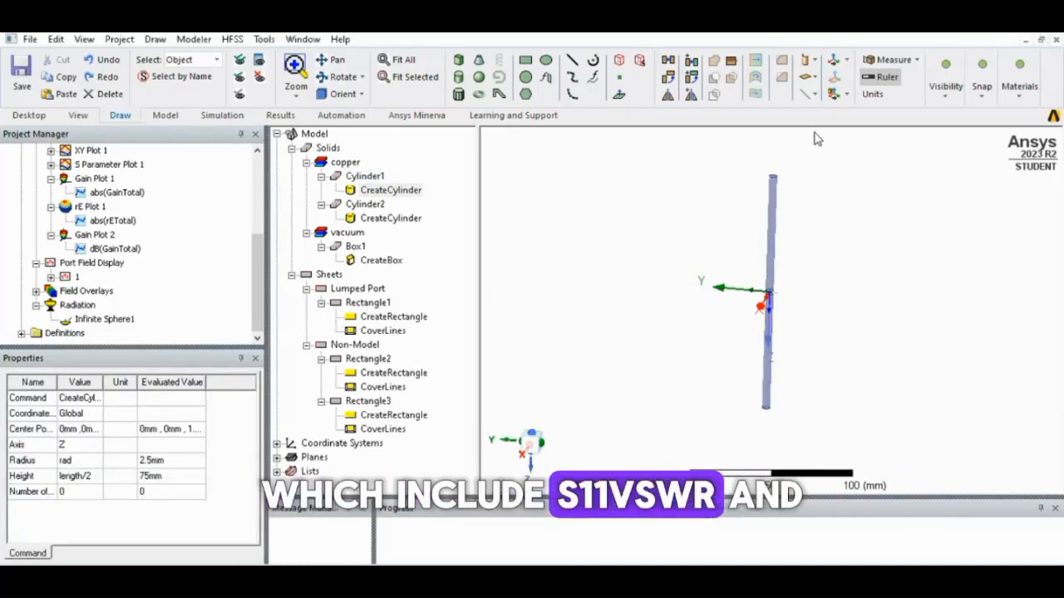
{"action": "left_click", "coordinate": [391, 218]}
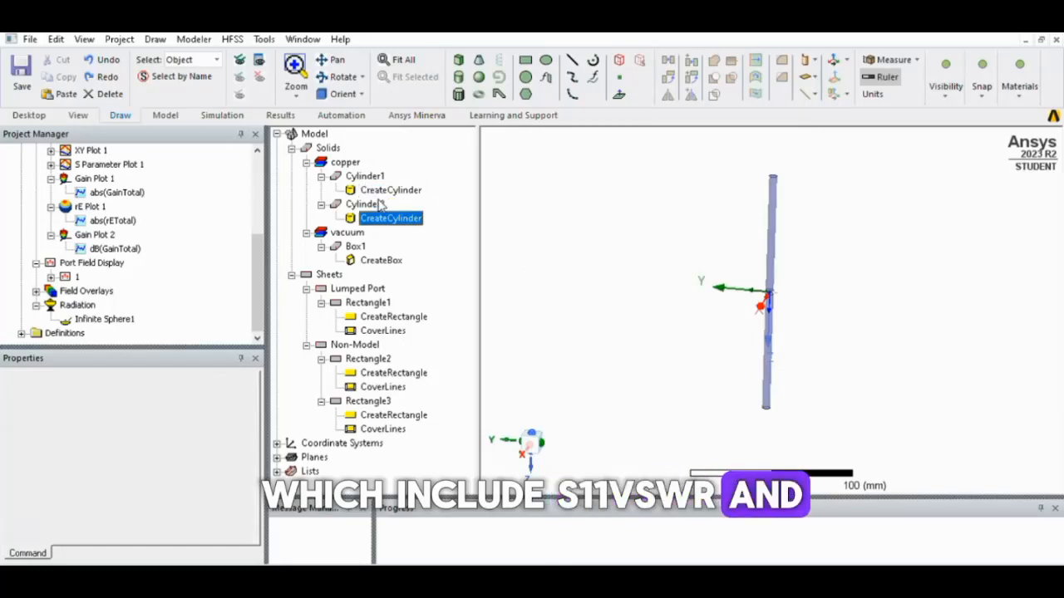
{"action": "left_click", "coordinate": [390, 217]}
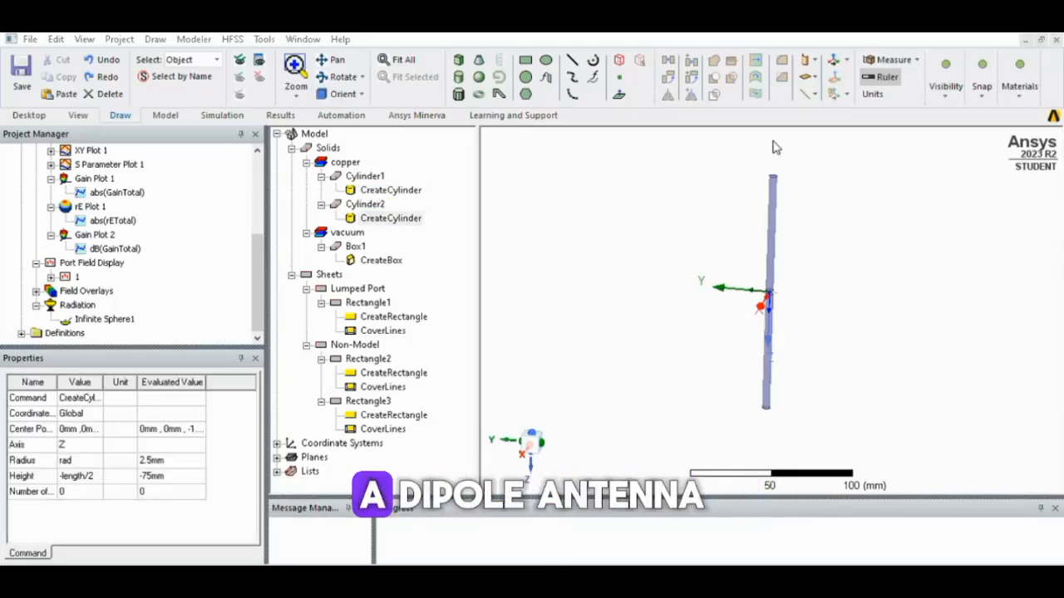
{"action": "left_click", "coordinate": [366, 203]}
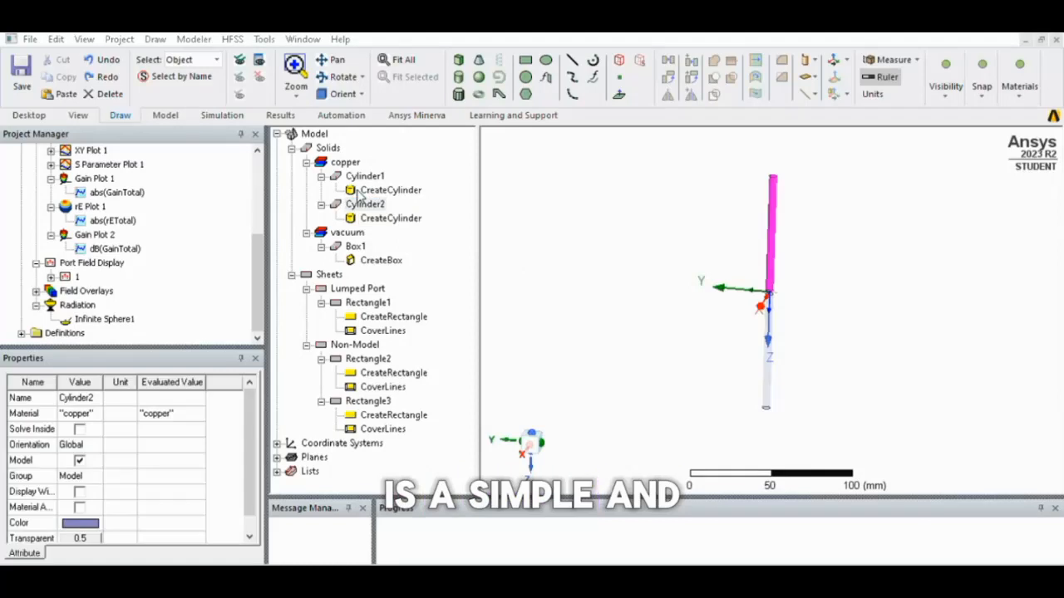
{"action": "left_click", "coordinate": [366, 203]}
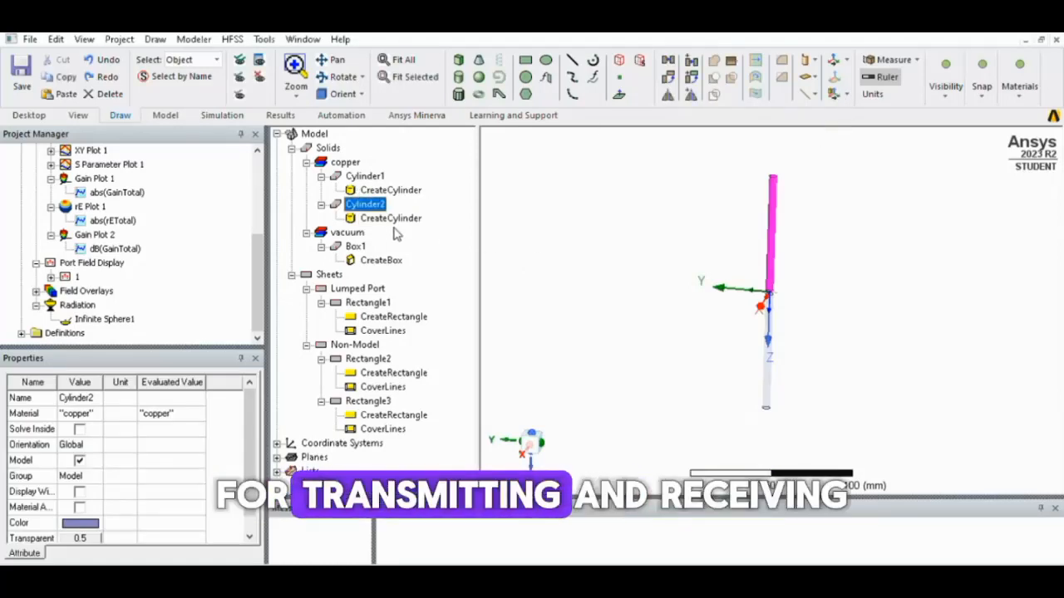
{"action": "left_click", "coordinate": [356, 246]}
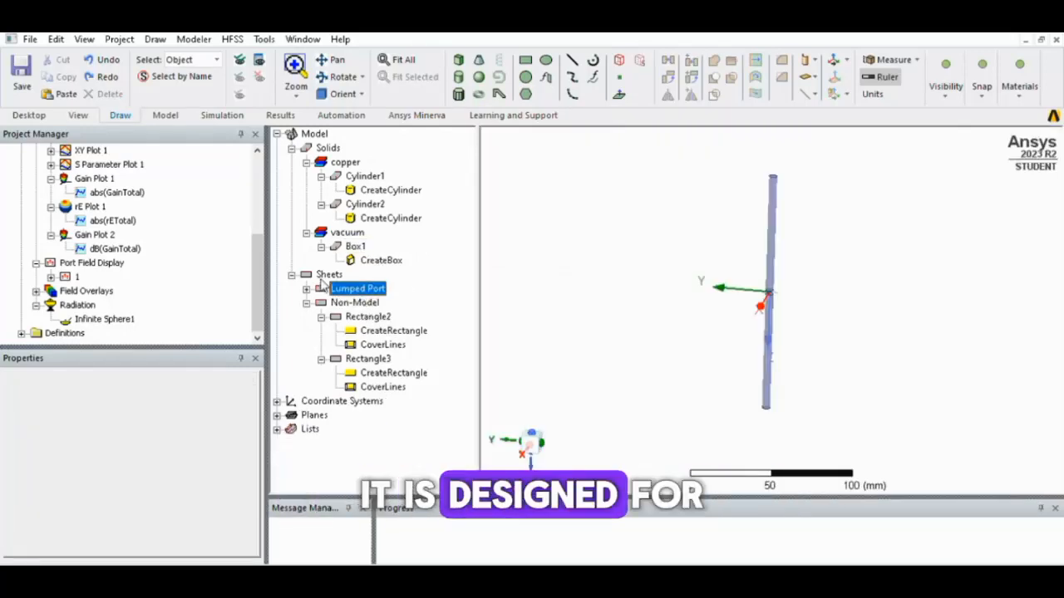
{"action": "left_click", "coordinate": [318, 289]}
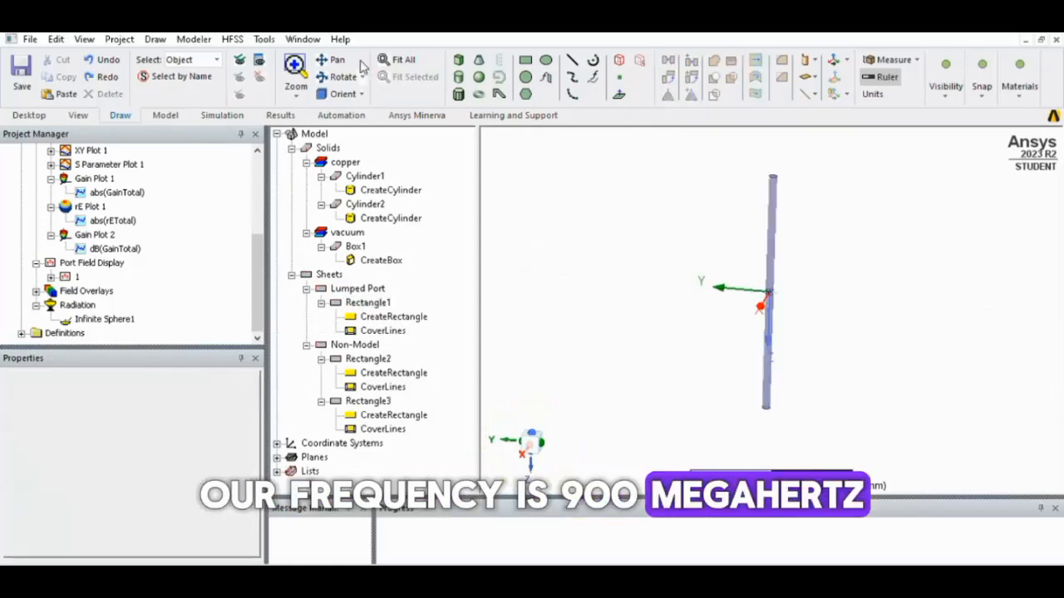
{"action": "mouse_move", "coordinate": [713, 225]}
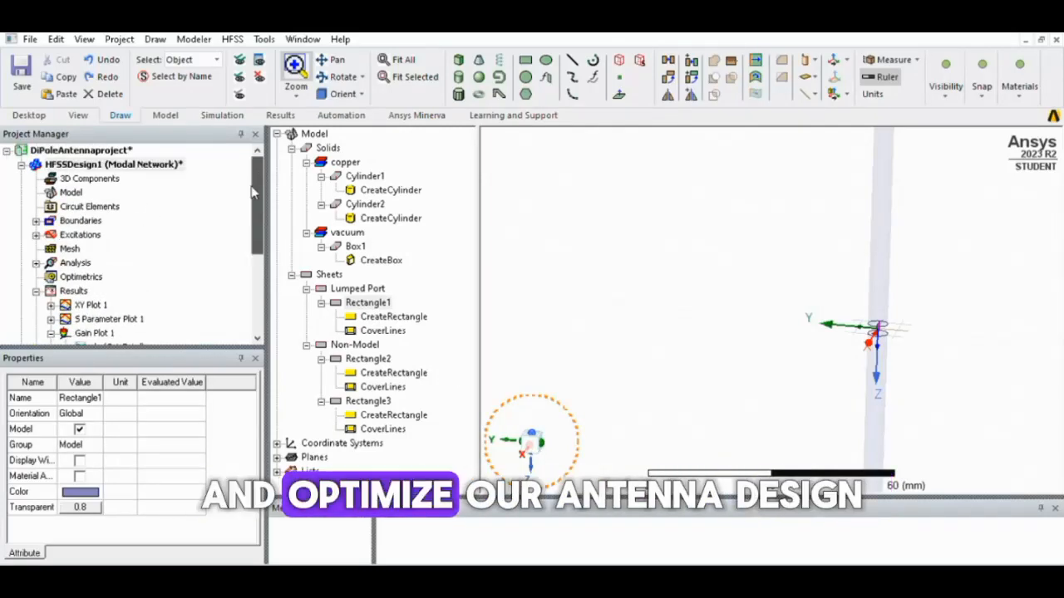
- Review the 0–2 GHz sweep and open XY Plot 1 of dB(S(1,1))
{"action": "left_click", "coordinate": [113, 164]}
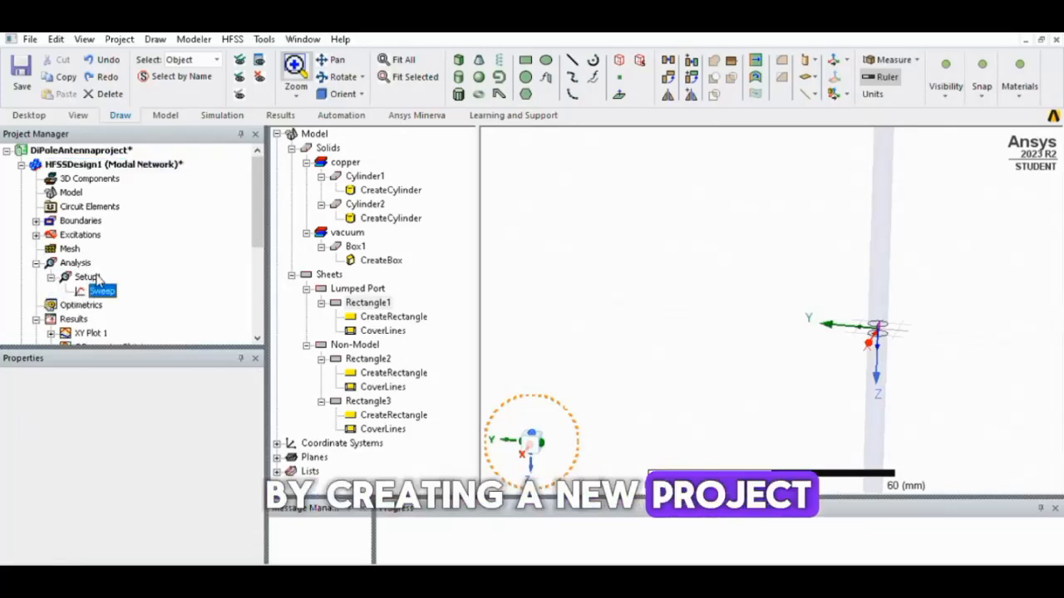
{"action": "left_click", "coordinate": [102, 291]}
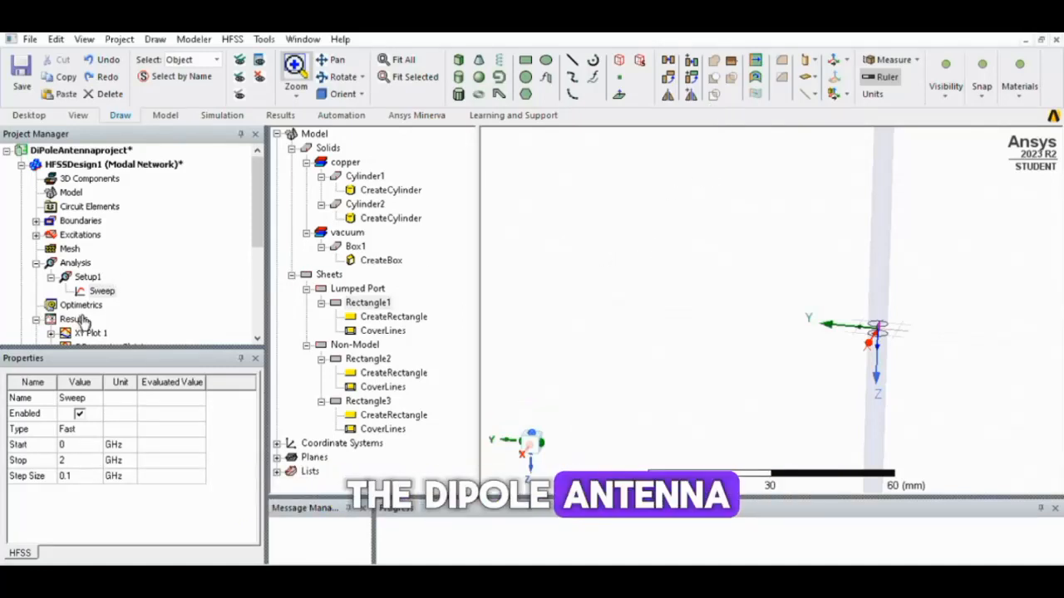
{"action": "double_click", "coordinate": [89, 333]}
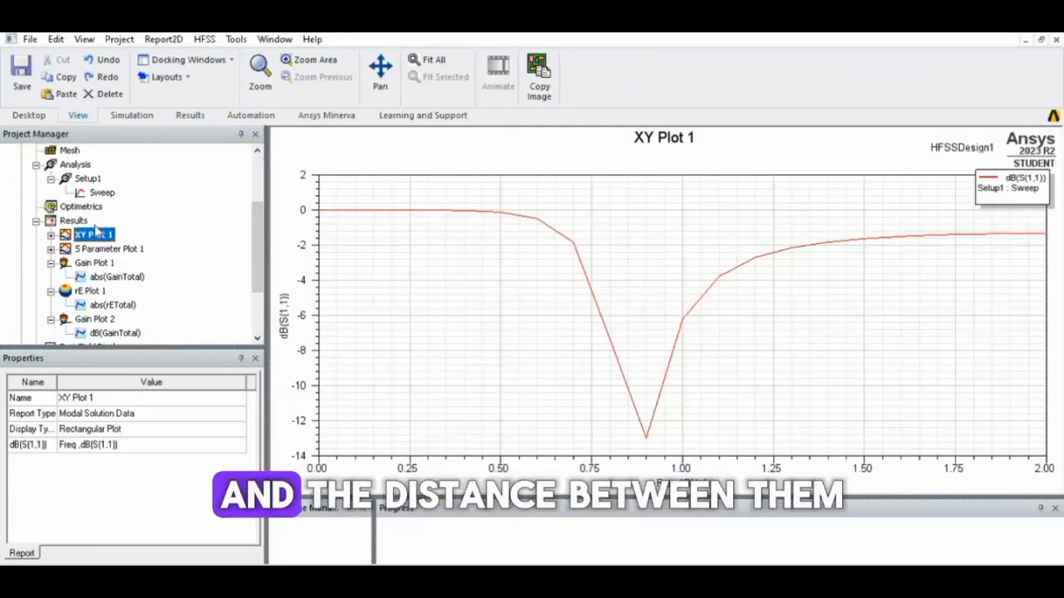
- Go from S Parameter Plot 1 to Gain Plot 1, the 3D gain pattern peaking near 1.81
{"action": "left_click", "coordinate": [113, 249]}
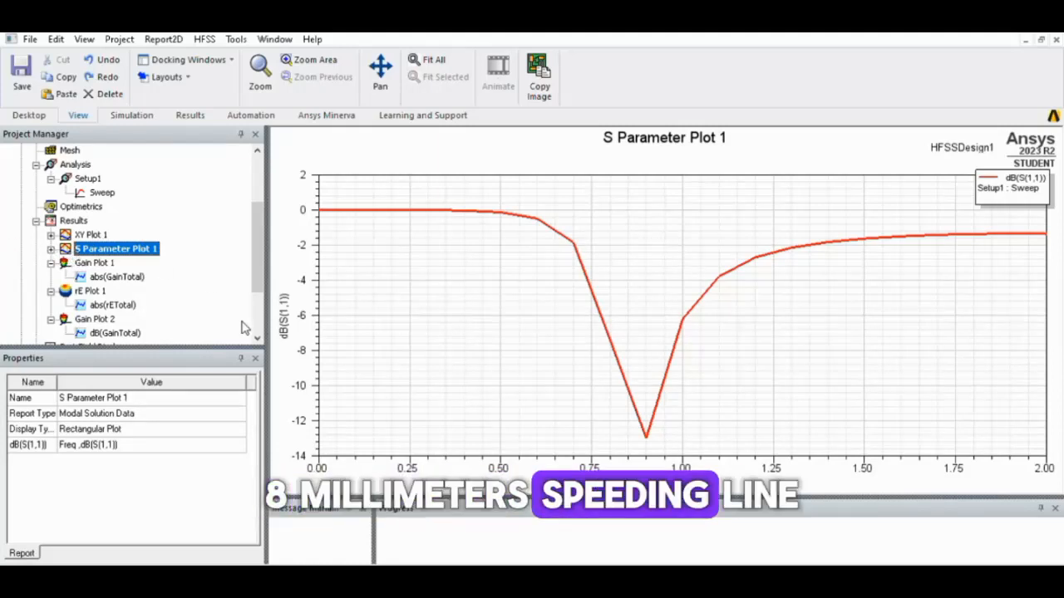
{"action": "scroll", "scroll_direction": "down", "scroll_amount": 3}
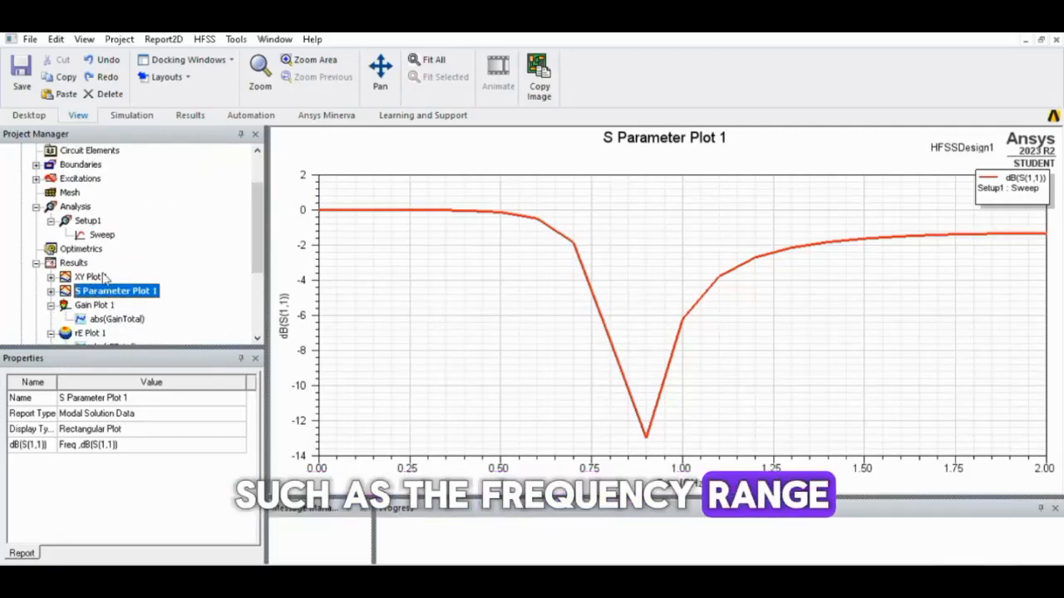
{"action": "left_click", "coordinate": [98, 305]}
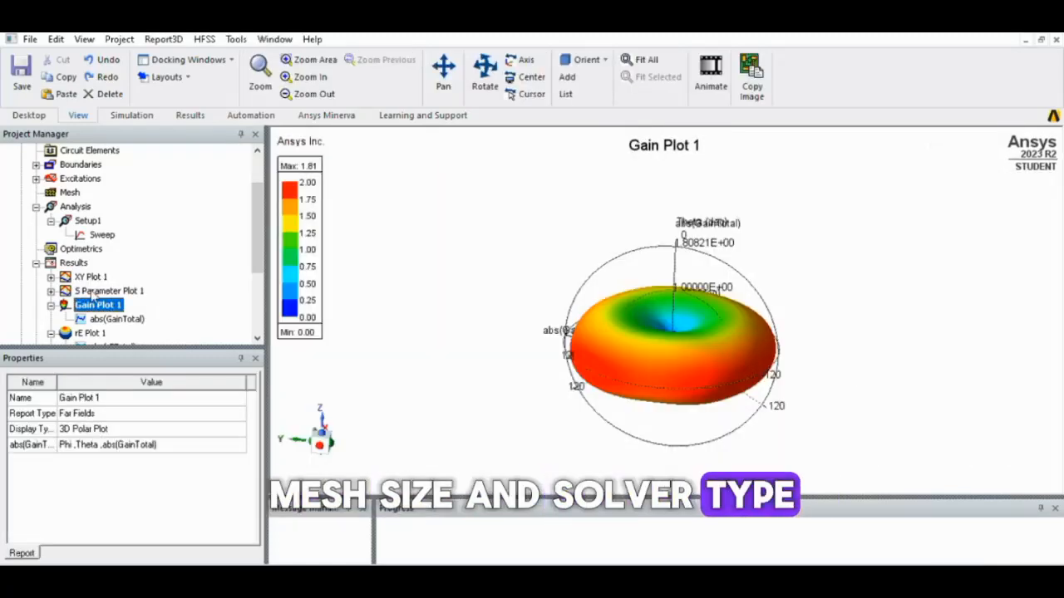
- Display rE Plot 1 peaking near 9.09, then view Gain Plot 2's properties
{"action": "left_click", "coordinate": [90, 333]}
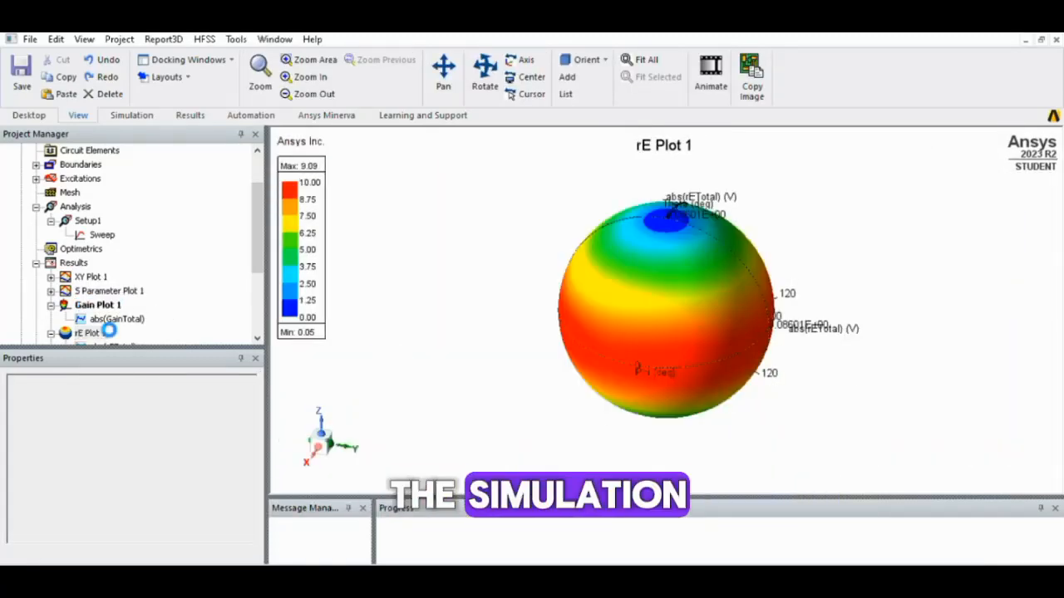
{"action": "left_click", "coordinate": [89, 332]}
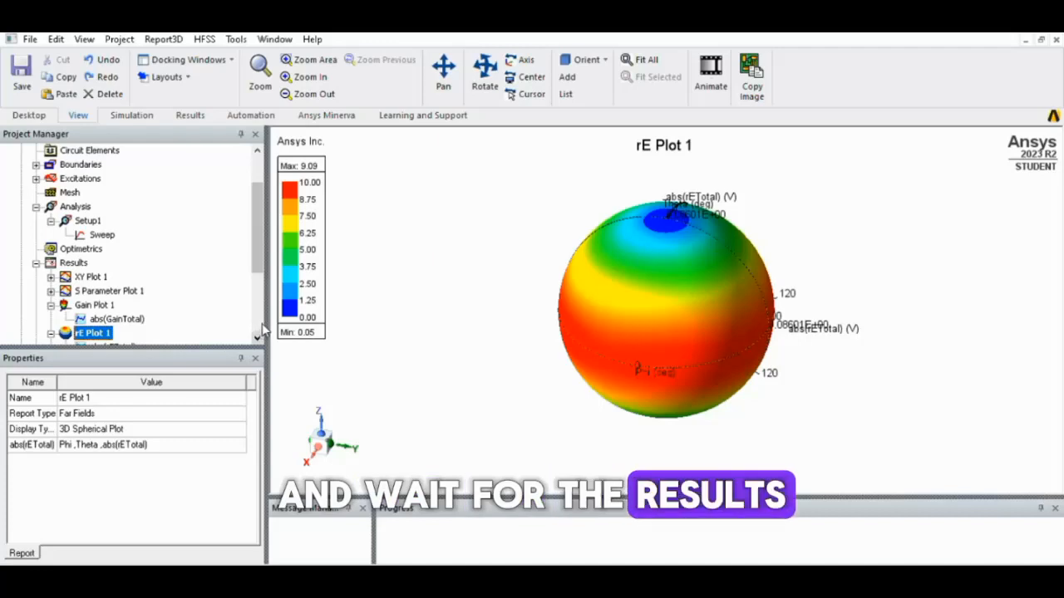
{"action": "scroll", "scroll_direction": "down", "scroll_amount": 3}
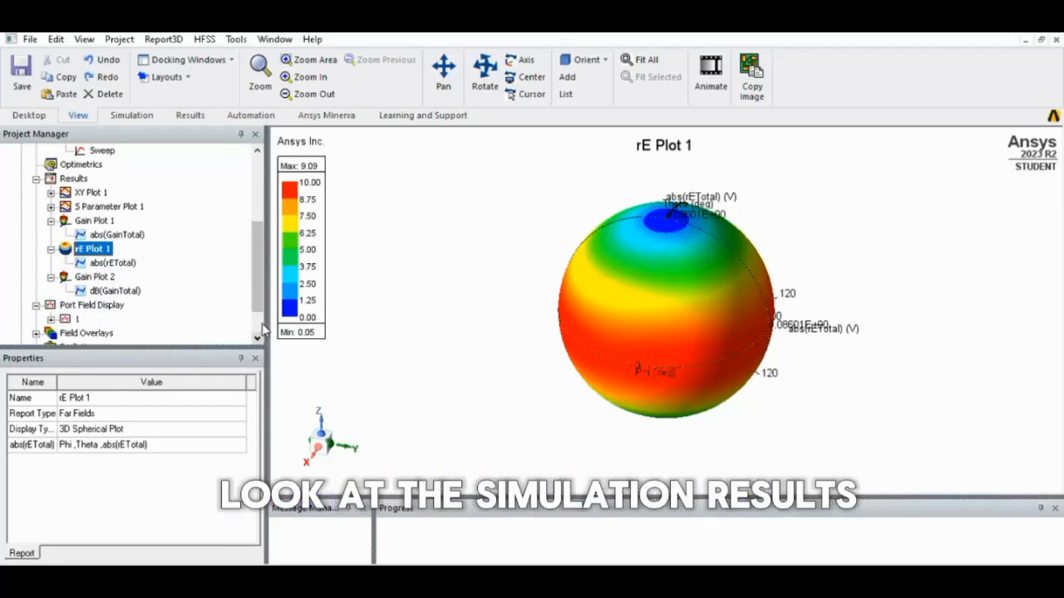
{"action": "left_click", "coordinate": [95, 276]}
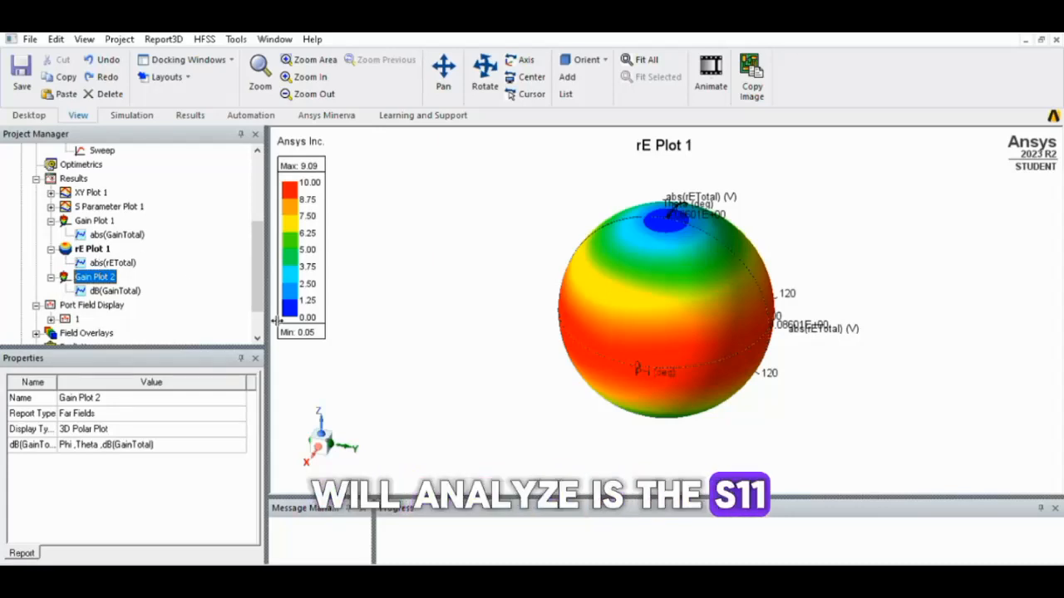
{"action": "scroll", "scroll_direction": "down", "scroll_amount": 3}
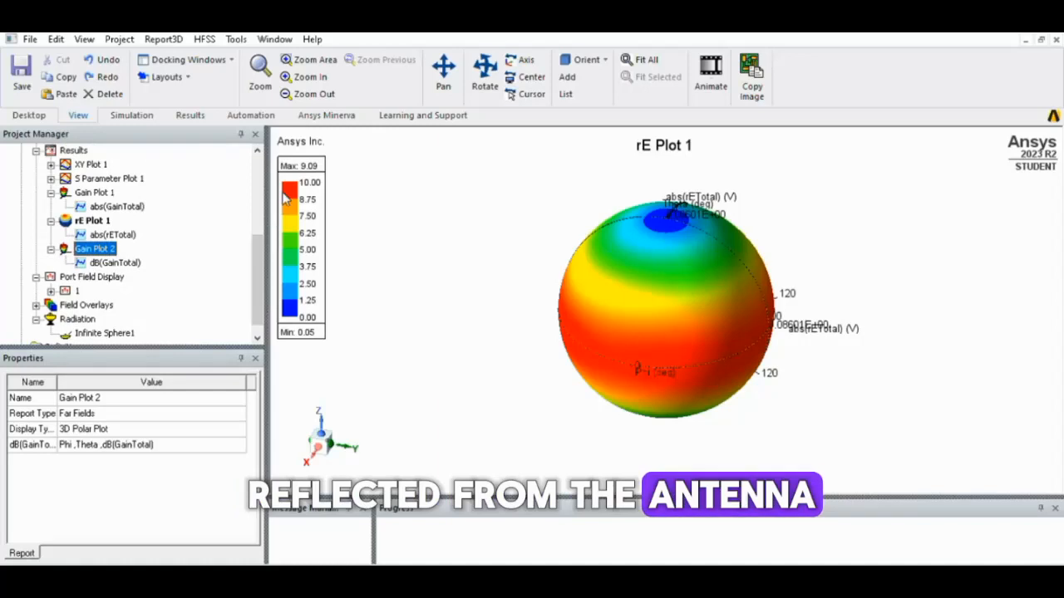
{"action": "left_click", "coordinate": [189, 115]}
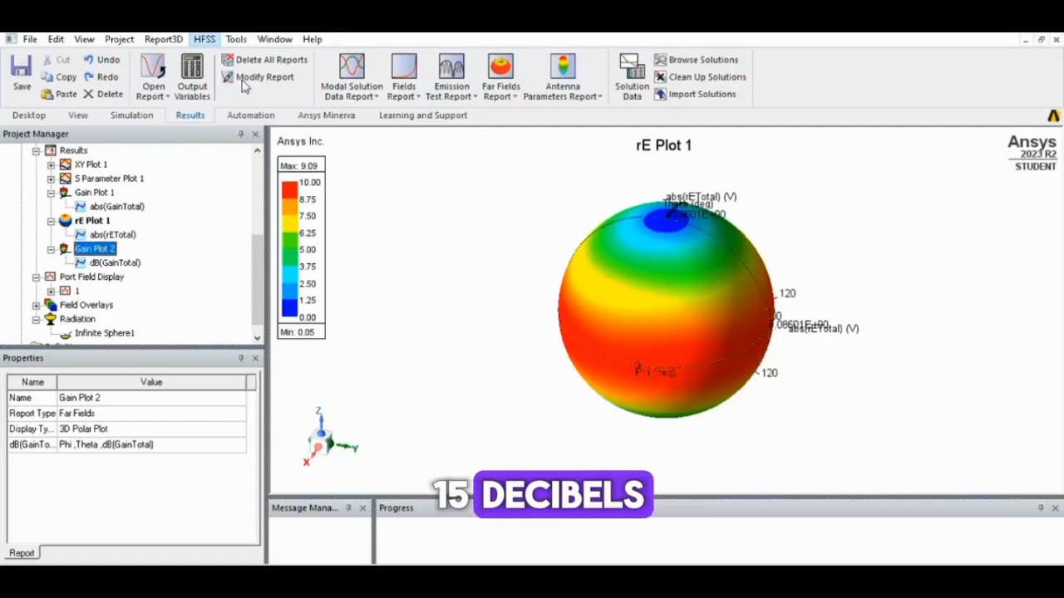
{"action": "mouse_move", "coordinate": [279, 298]}
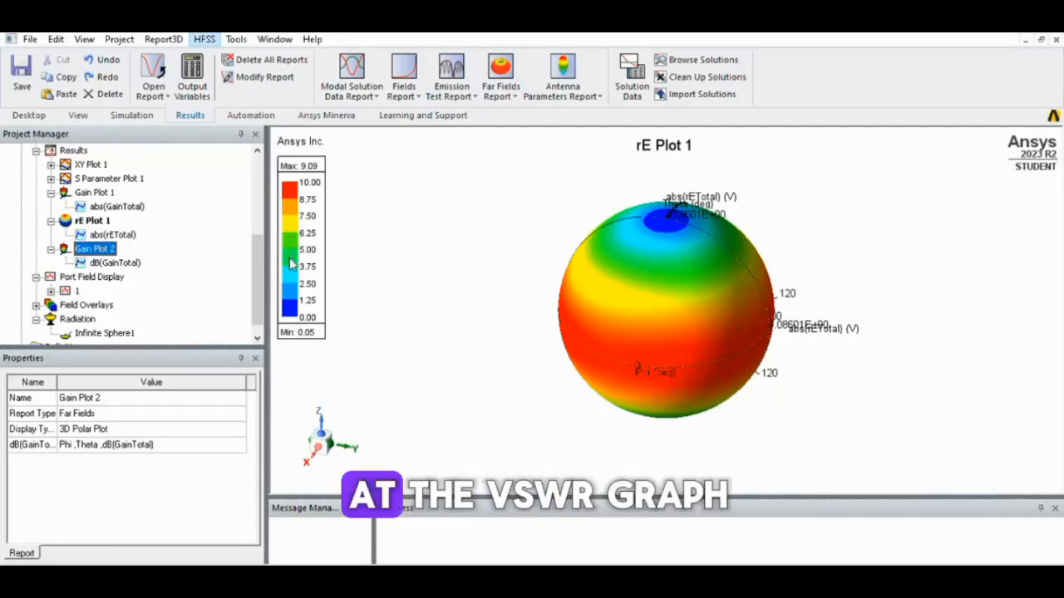
{"action": "mouse_move", "coordinate": [469, 314]}
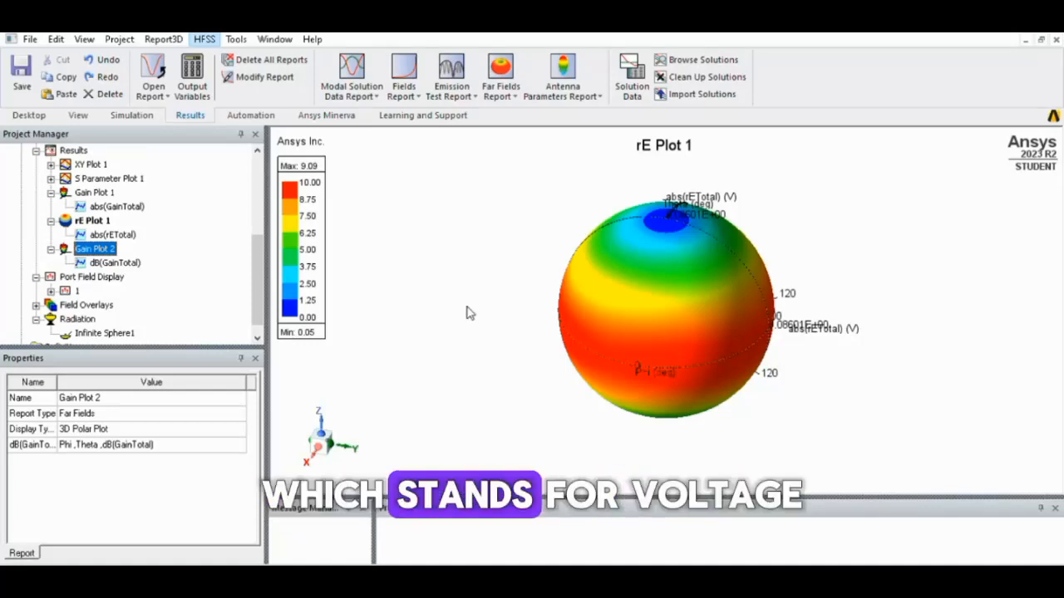
{"action": "mouse_move", "coordinate": [487, 133]}
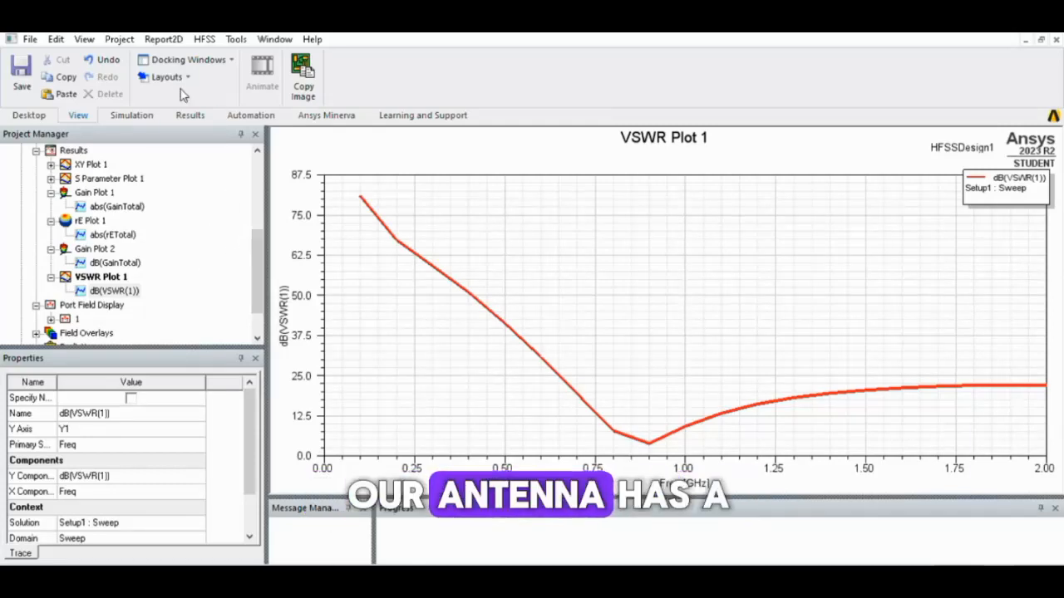
{"action": "left_click", "coordinate": [190, 115]}
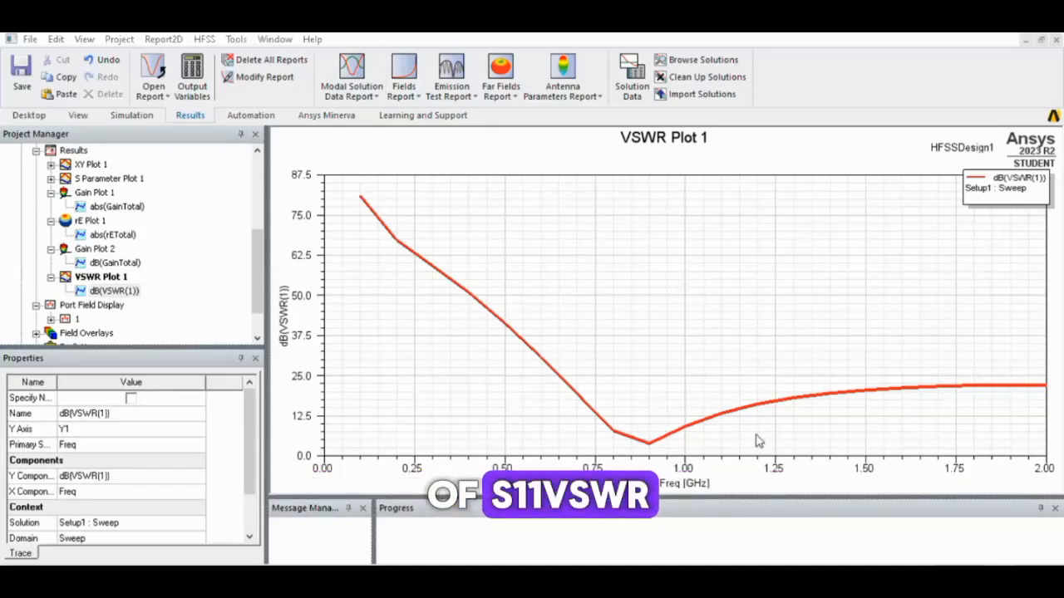
{"action": "mouse_move", "coordinate": [695, 406]}
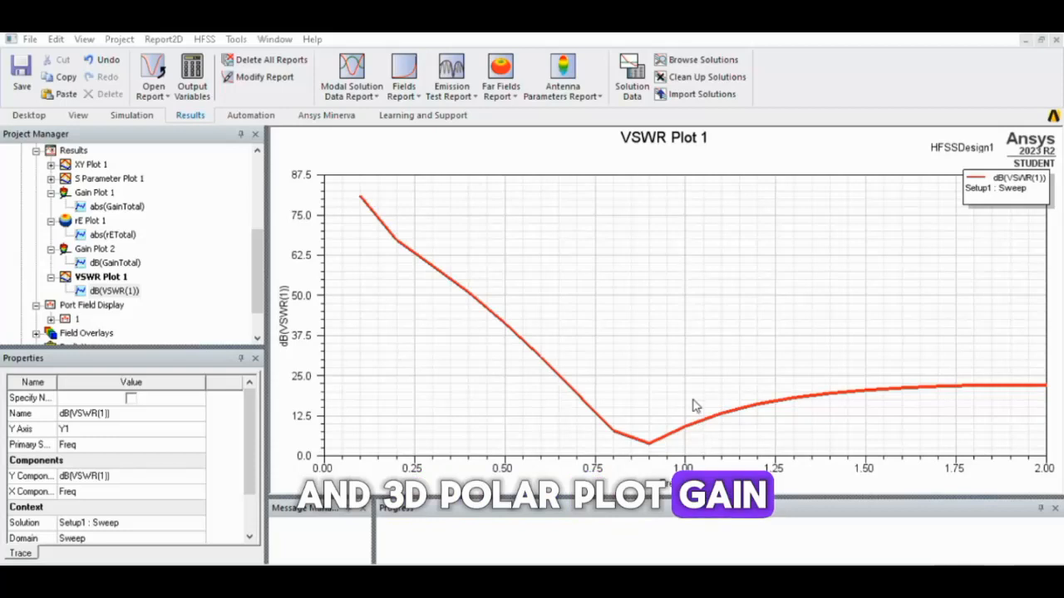
{"action": "mouse_move", "coordinate": [729, 388]}
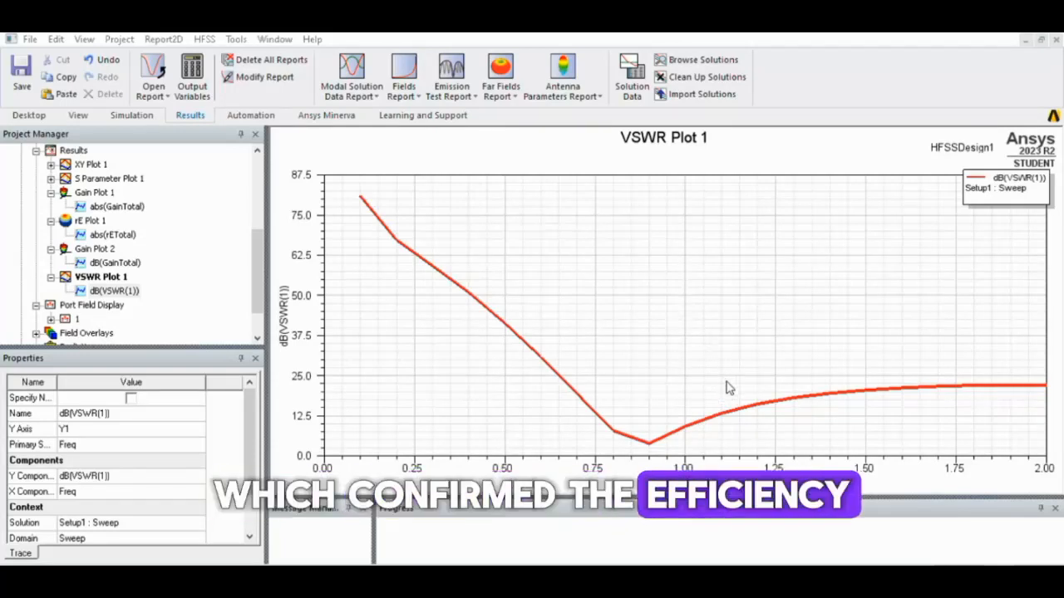